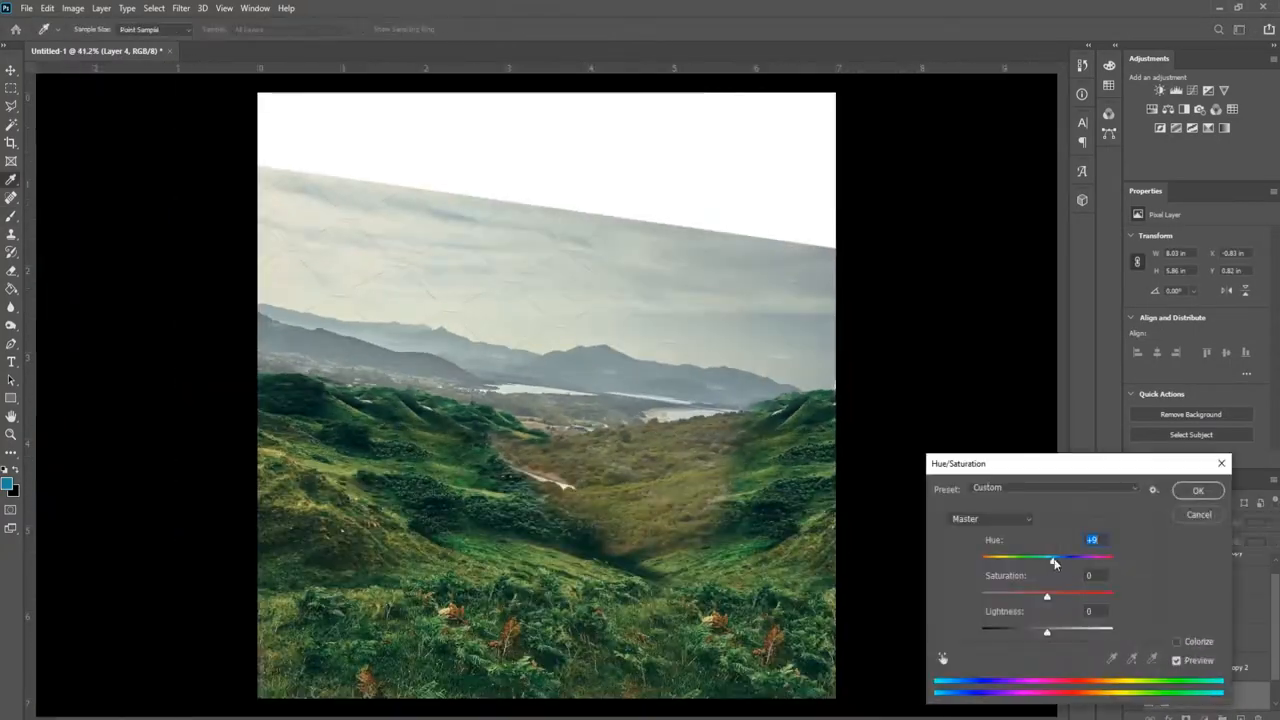
Adjust the Hue slider on the hills layer in the Hue/Saturation dialog
{"action": "left_click", "coordinate": [1198, 490]}
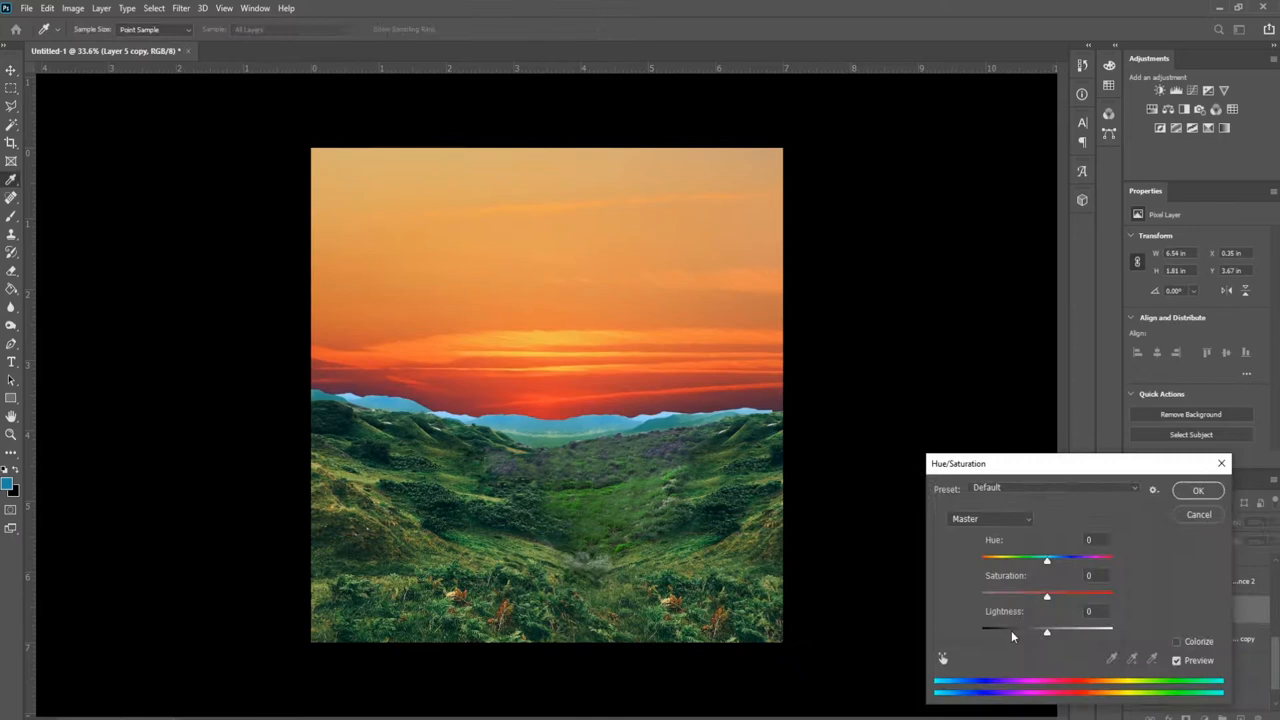
Confirm the Hue/Saturation adjustment with OK, keeping the values as set
{"action": "left_click", "coordinate": [1198, 490]}
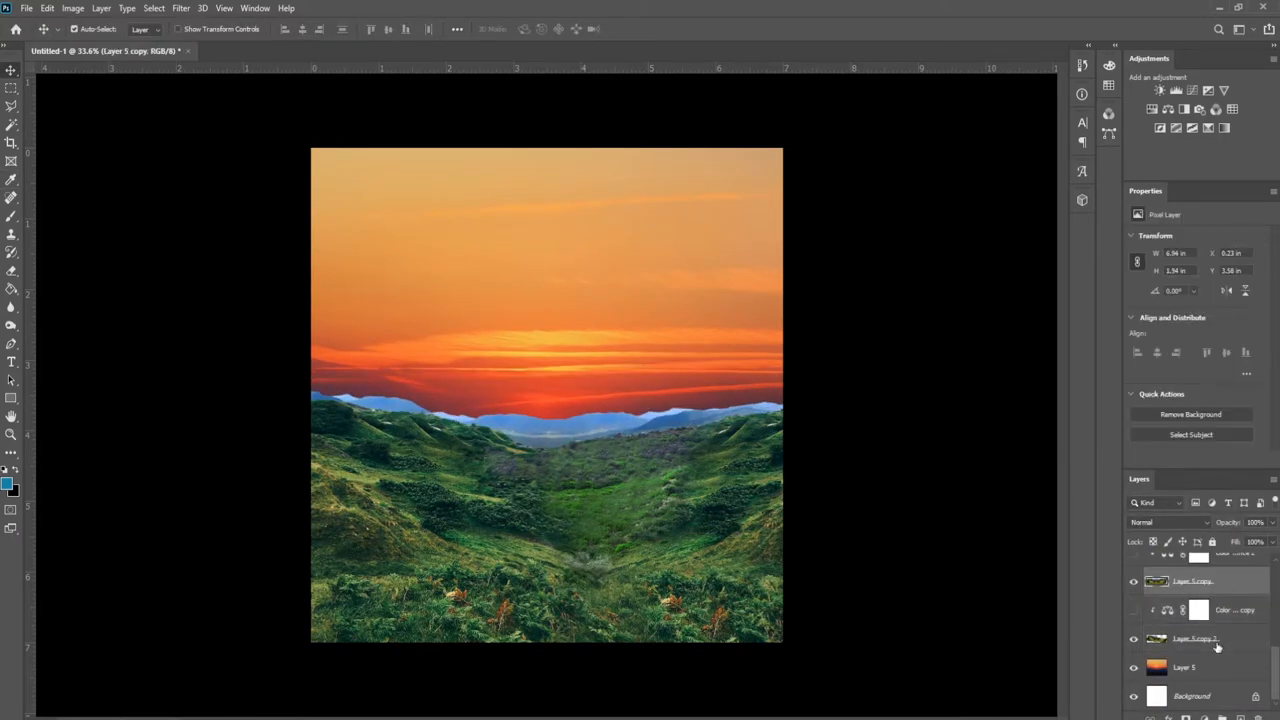